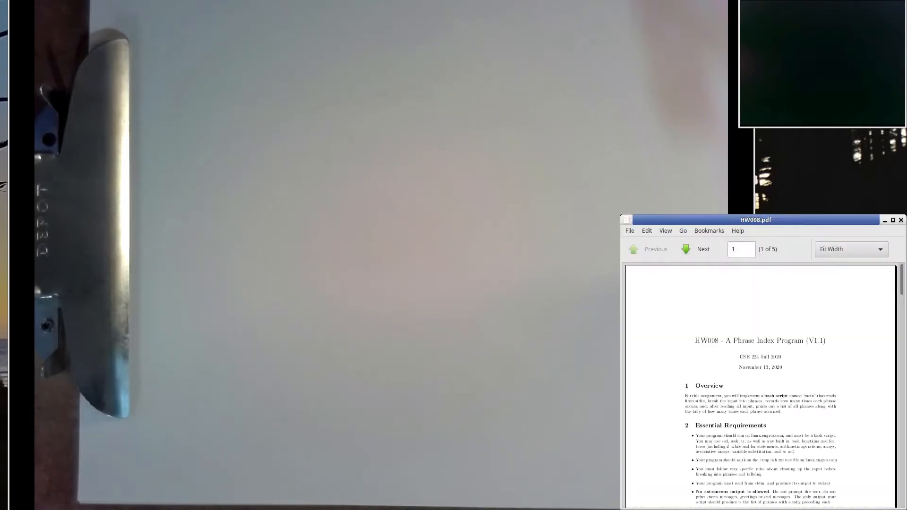
Move the HW008.pdf window to the screen centre and enlarge it so page 1 is readable
{"action": "left_click_drag", "start_coordinate": [756, 220], "coordinate": [508, 62]}
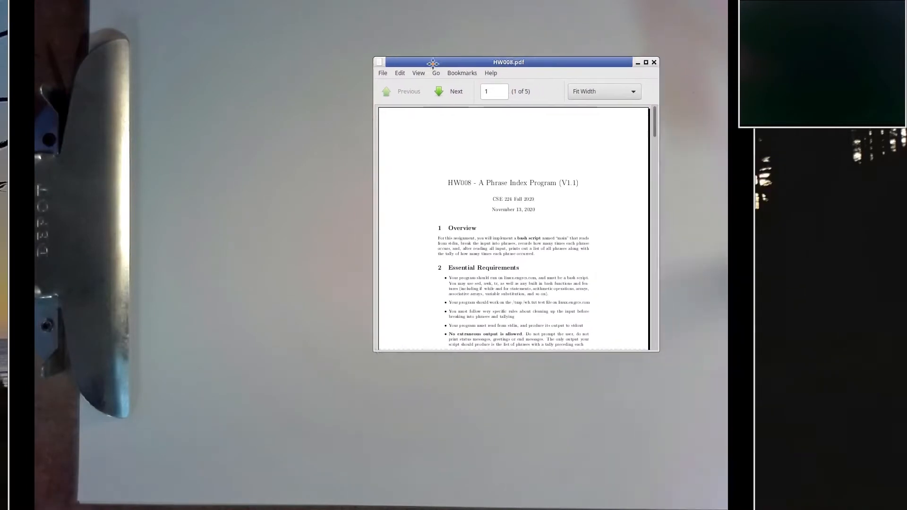
{"action": "left_click_drag", "start_coordinate": [508, 62], "coordinate": [416, 22]}
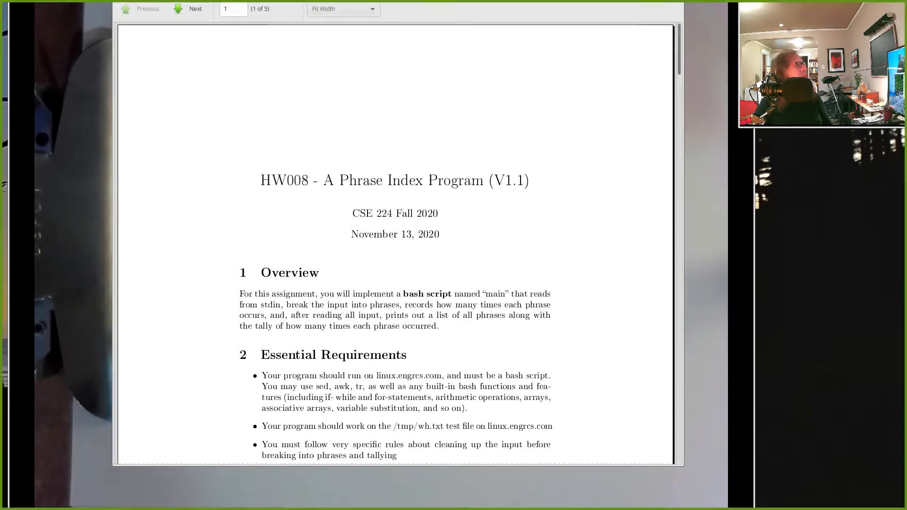
{"action": "mouse_move", "coordinate": [453, 17]}
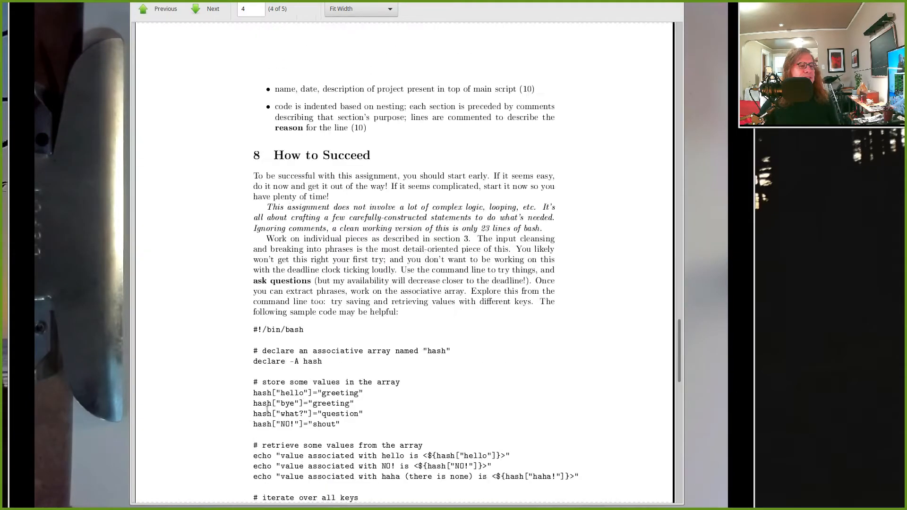
Scroll down to section 8's advice and the declare -A hash sample on page 4
{"action": "scroll", "scroll_direction": "down", "scroll_amount": 3}
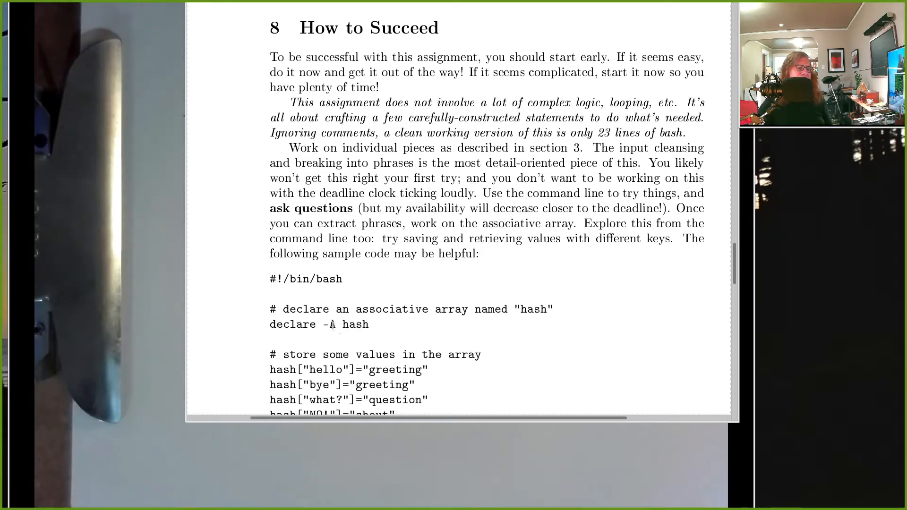
Highlight declare -A, then the hello key and its stored 'greeting' value in the sample code
{"action": "left_click_drag", "start_coordinate": [270, 324], "coordinate": [337, 324]}
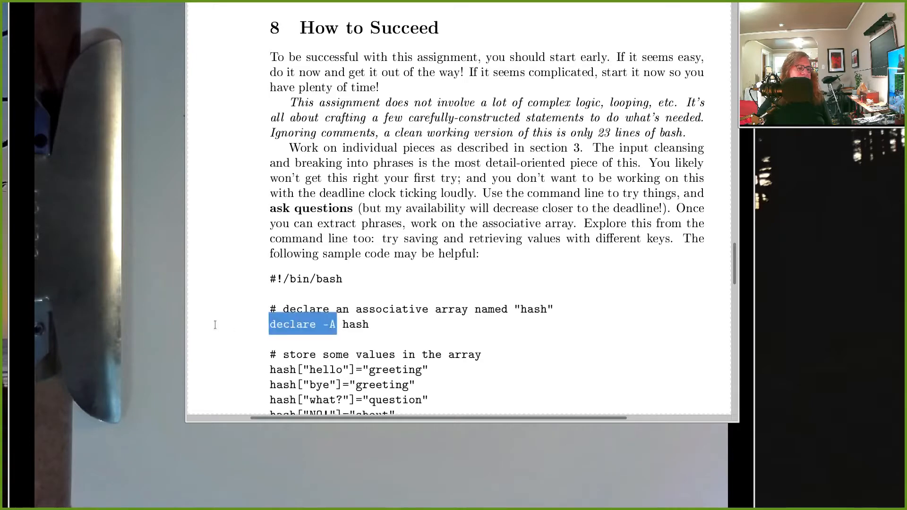
{"action": "scroll", "scroll_direction": "down", "scroll_amount": 3}
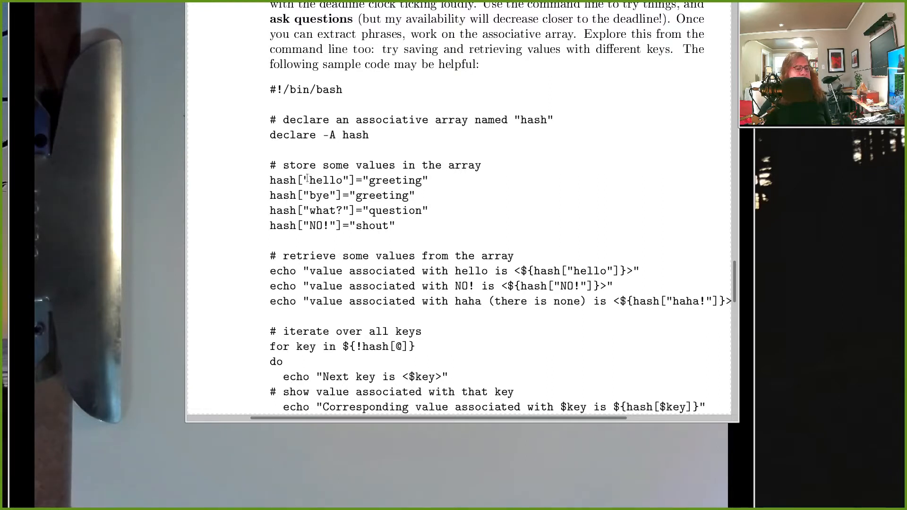
{"action": "double_click", "coordinate": [326, 180]}
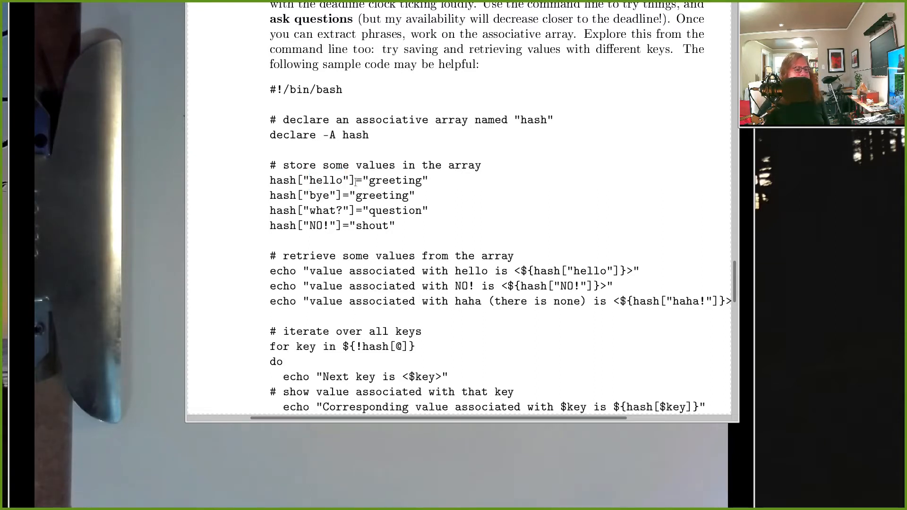
{"action": "double_click", "coordinate": [312, 180]}
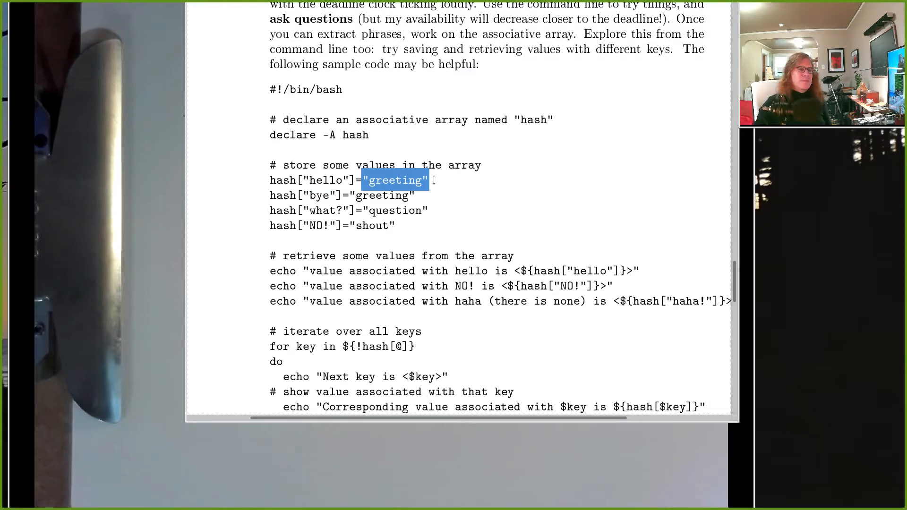
{"action": "mouse_move", "coordinate": [524, 202]}
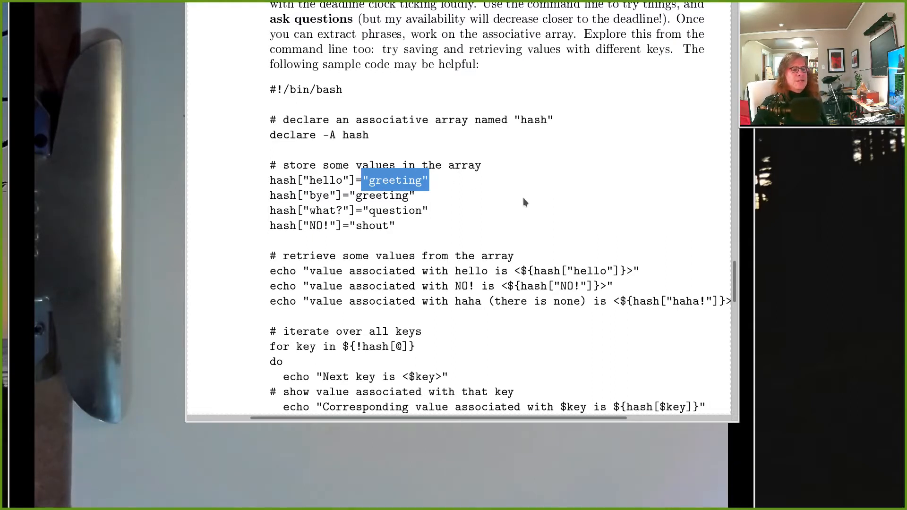
{"action": "mouse_move", "coordinate": [506, 214]}
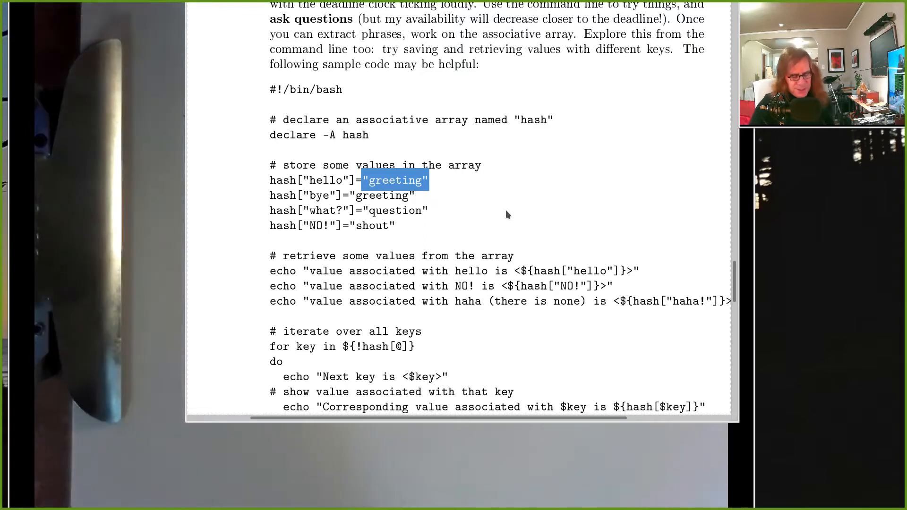
{"action": "scroll", "scroll_direction": "right", "scroll_amount": 3}
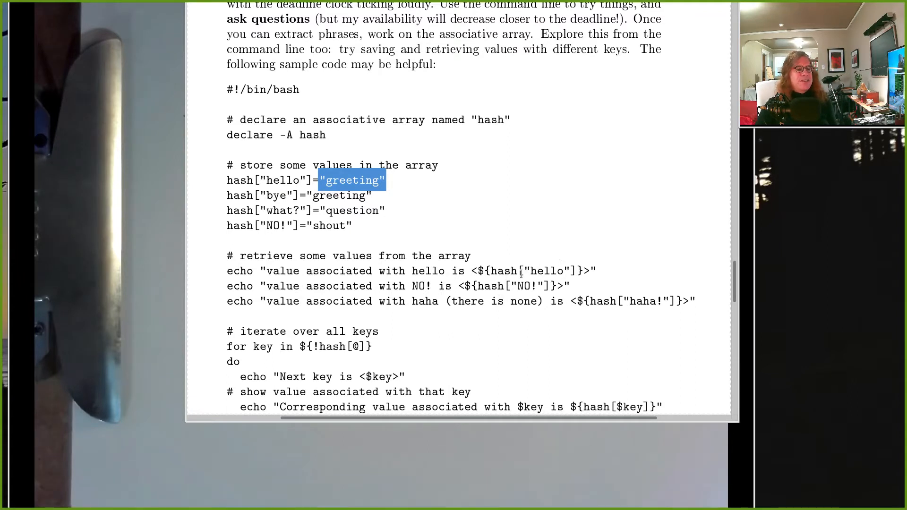
{"action": "mouse_move", "coordinate": [493, 271]}
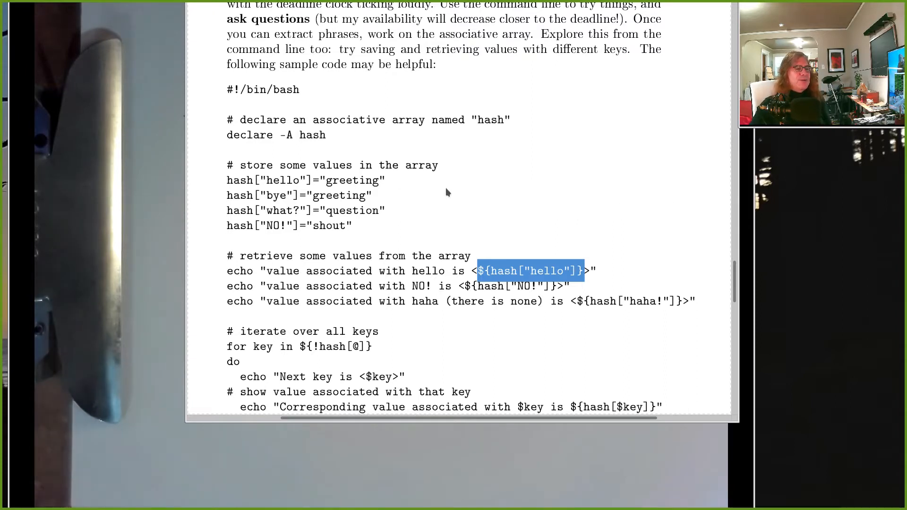
{"action": "mouse_move", "coordinate": [297, 173]}
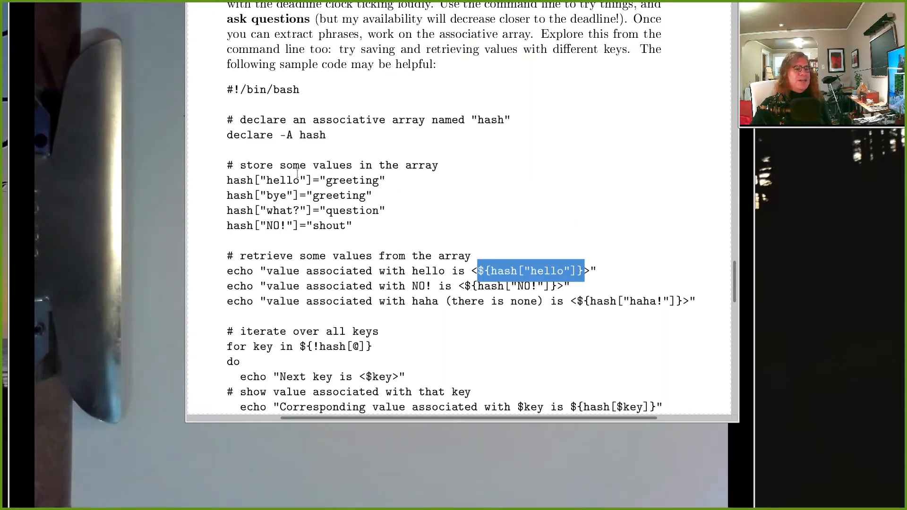
Scroll to the end of page 4 and select a line of the iterate-over-keys loop
{"action": "scroll", "scroll_direction": "down", "scroll_amount": 3}
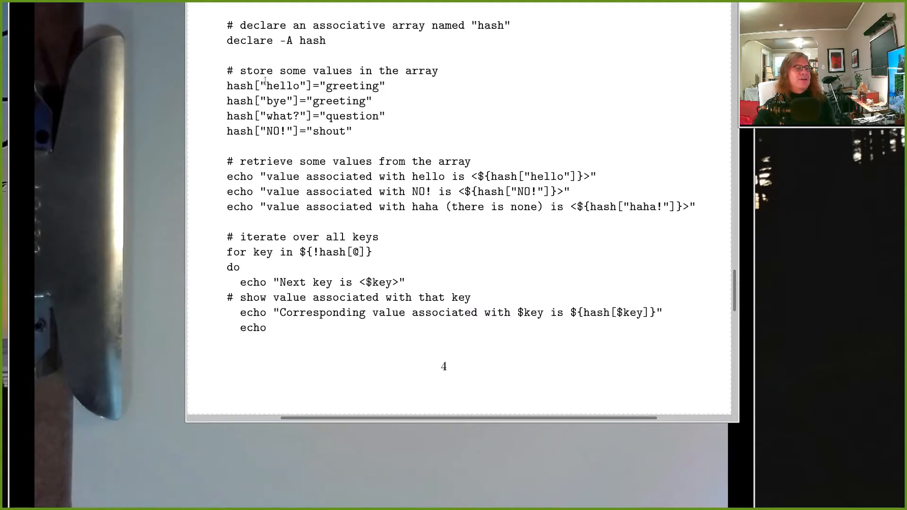
{"action": "mouse_move", "coordinate": [270, 126]}
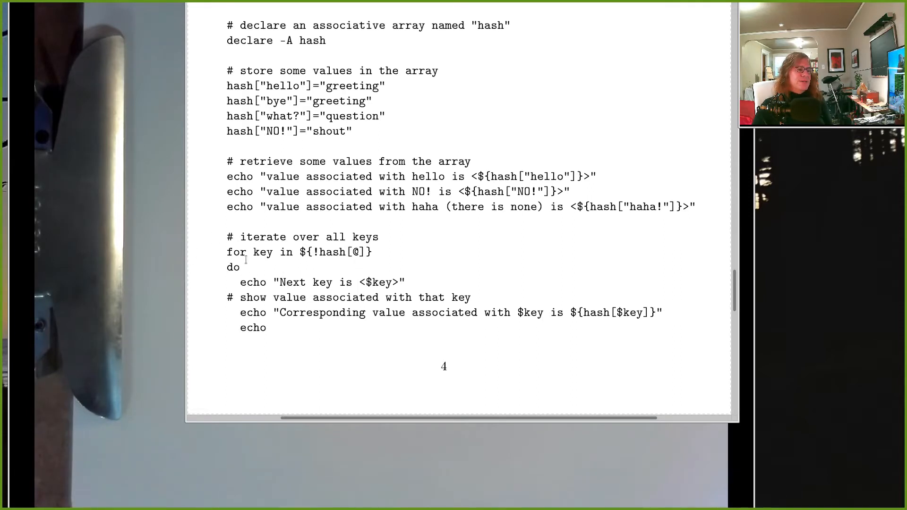
{"action": "left_click_drag", "start_coordinate": [253, 252], "coordinate": [373, 252]}
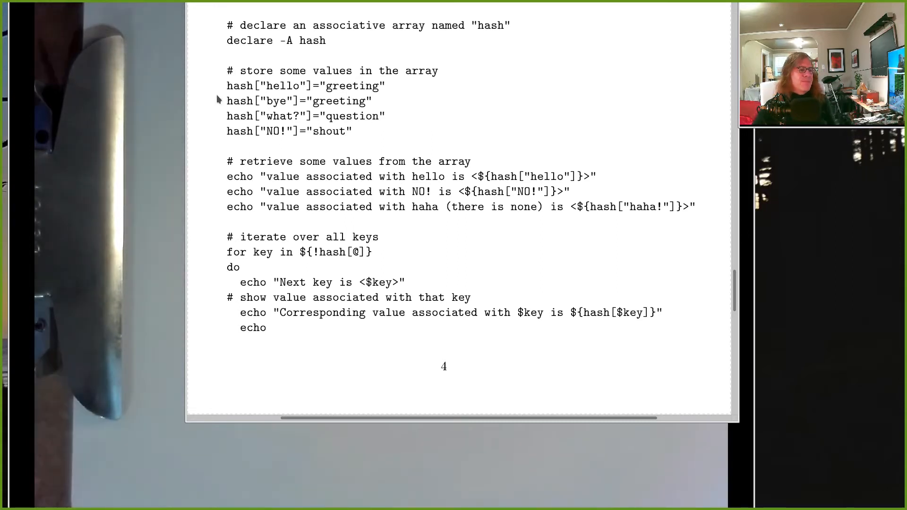
{"action": "left_click_drag", "start_coordinate": [253, 251], "coordinate": [362, 251]}
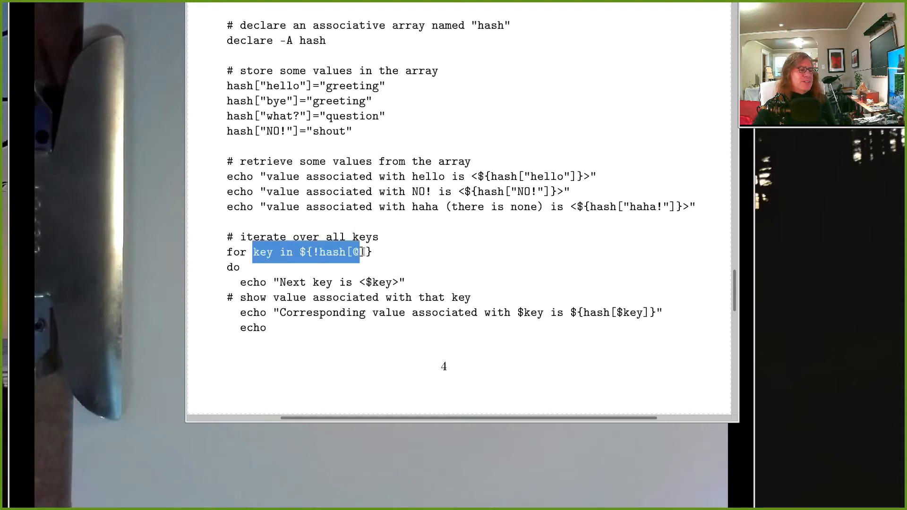
{"action": "left_click", "coordinate": [366, 244]}
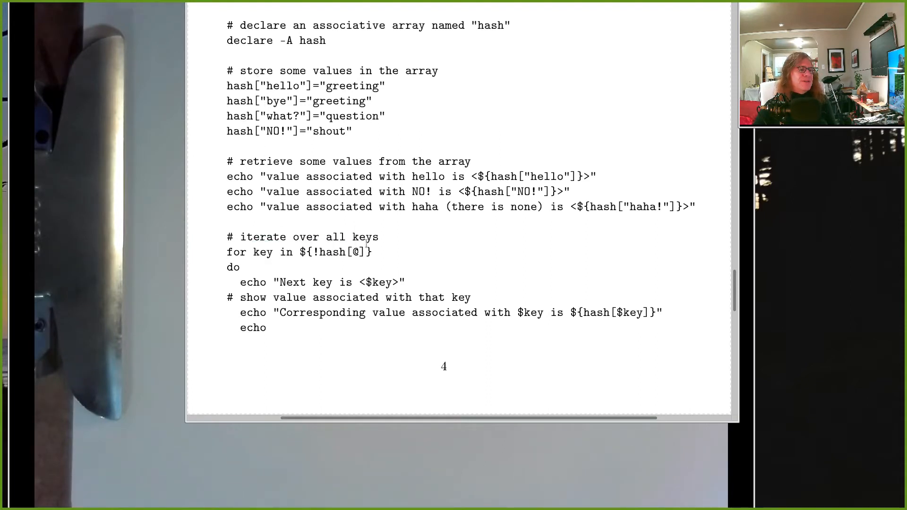
{"action": "double_click", "coordinate": [376, 283]}
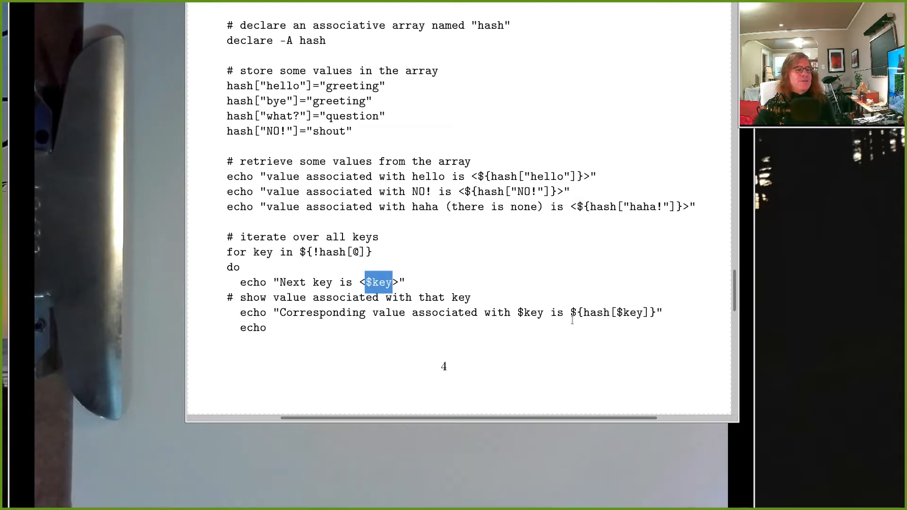
{"action": "mouse_move", "coordinate": [591, 318]}
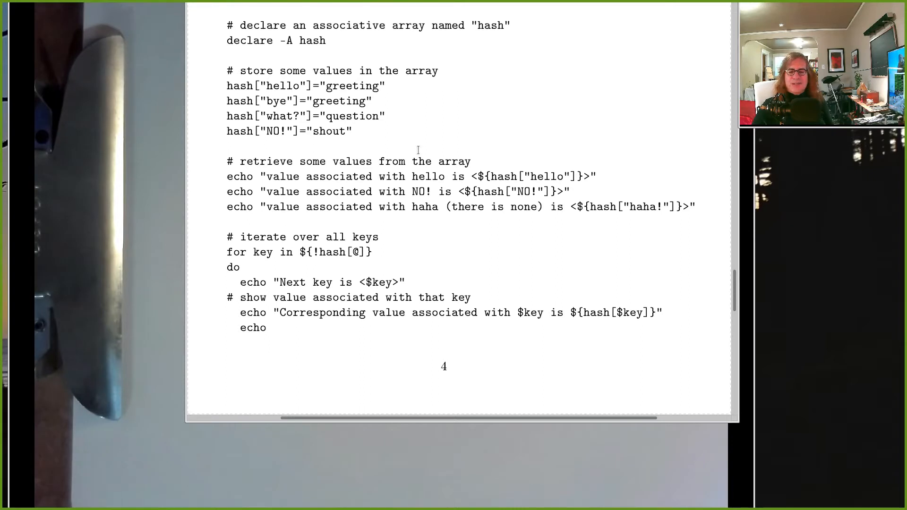
{"action": "mouse_move", "coordinate": [420, 152]}
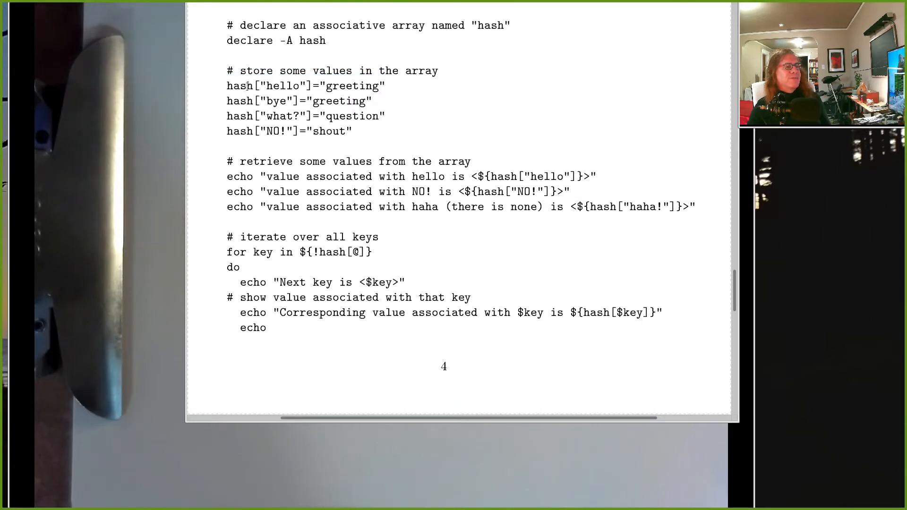
{"action": "double_click", "coordinate": [237, 85]}
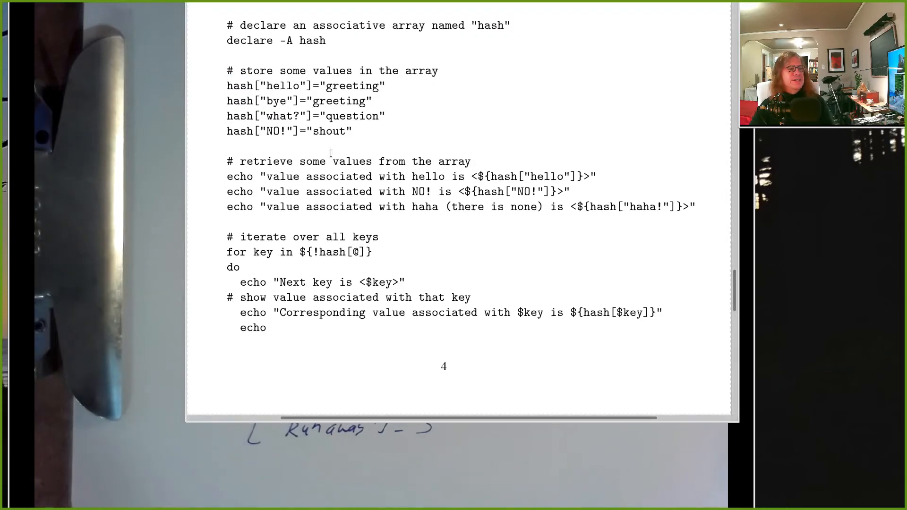
{"action": "mouse_move", "coordinate": [403, 224]}
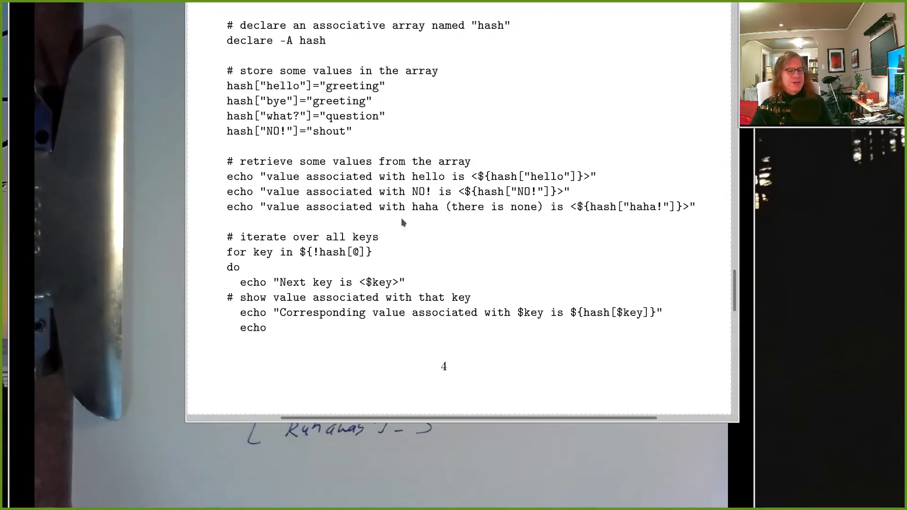